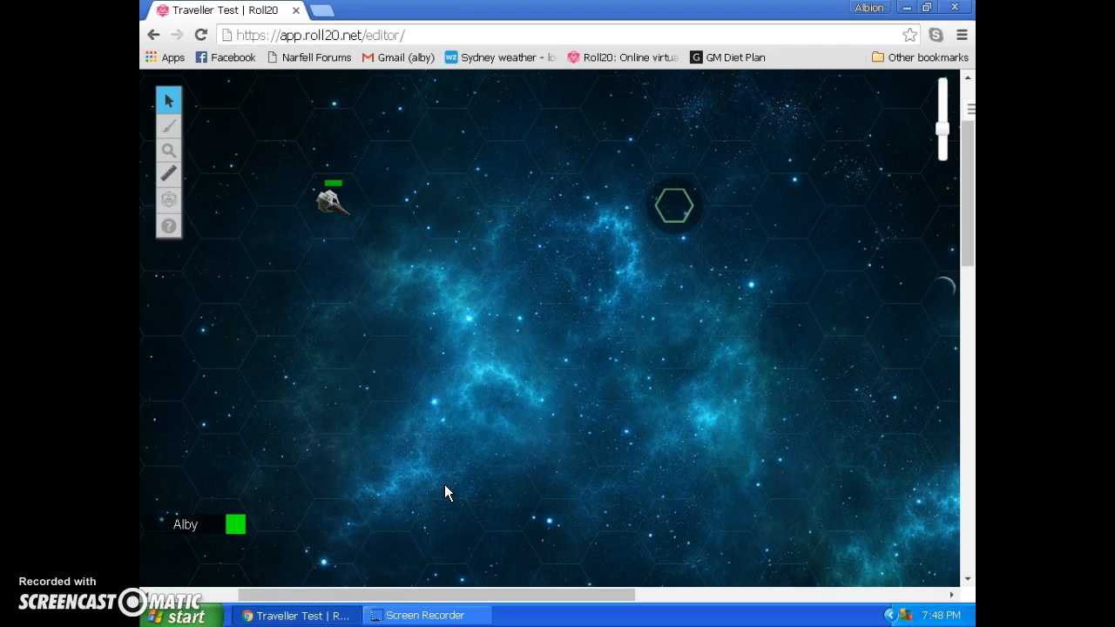
# - Select and deselect the Nav Marker, then show the Journal listing Inertia Marker, Nav Marker and Dust Cloud
pyautogui.click(324, 237)
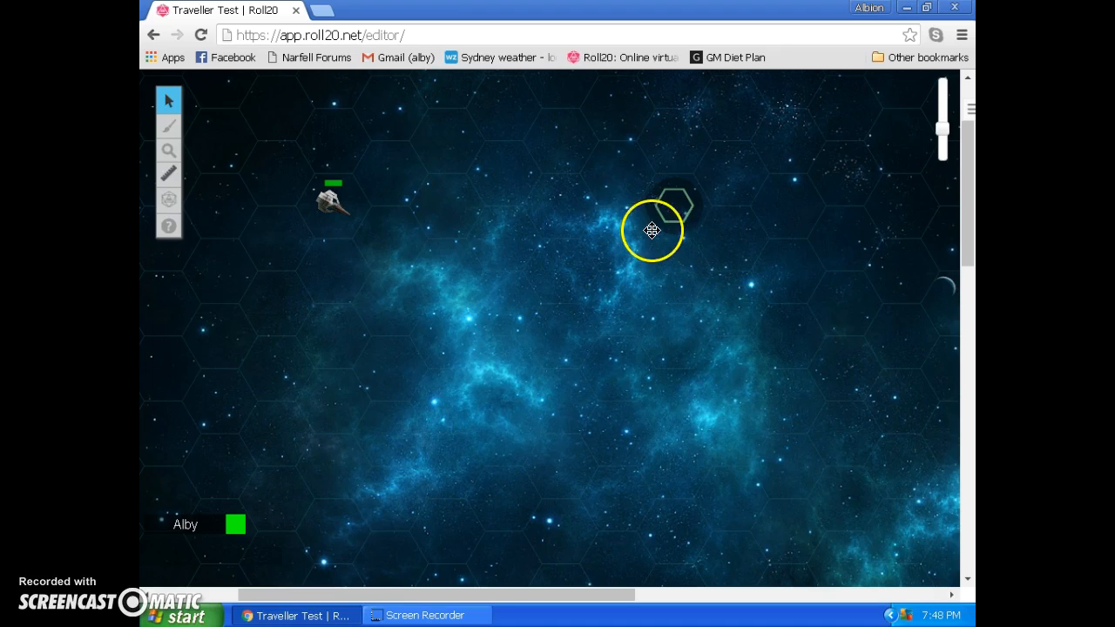
pyautogui.click(672, 205)
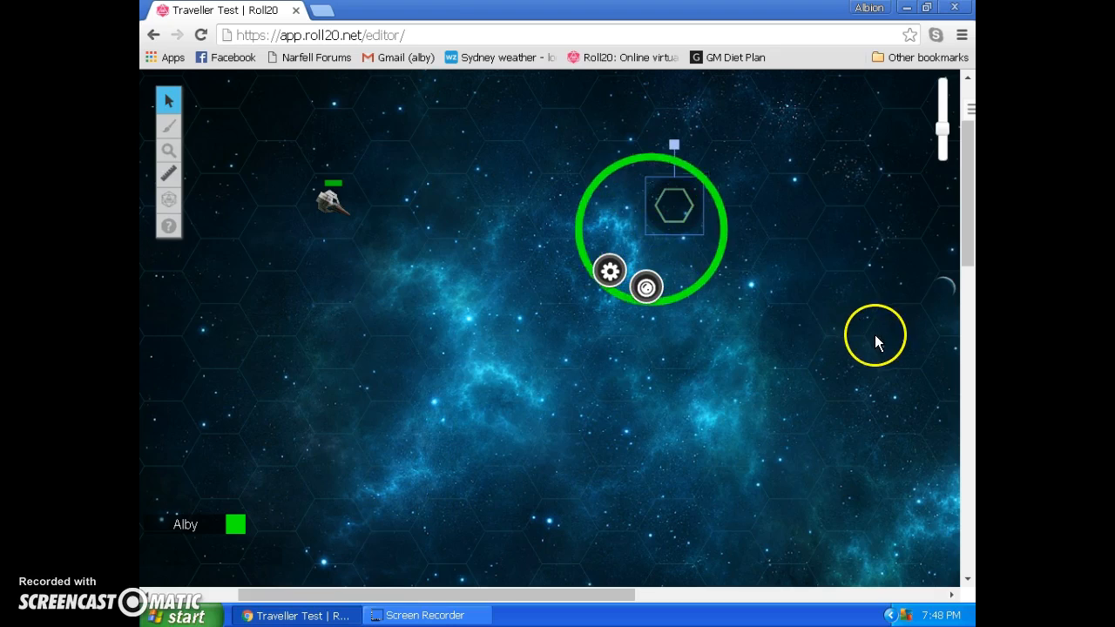
pyautogui.click(749, 322)
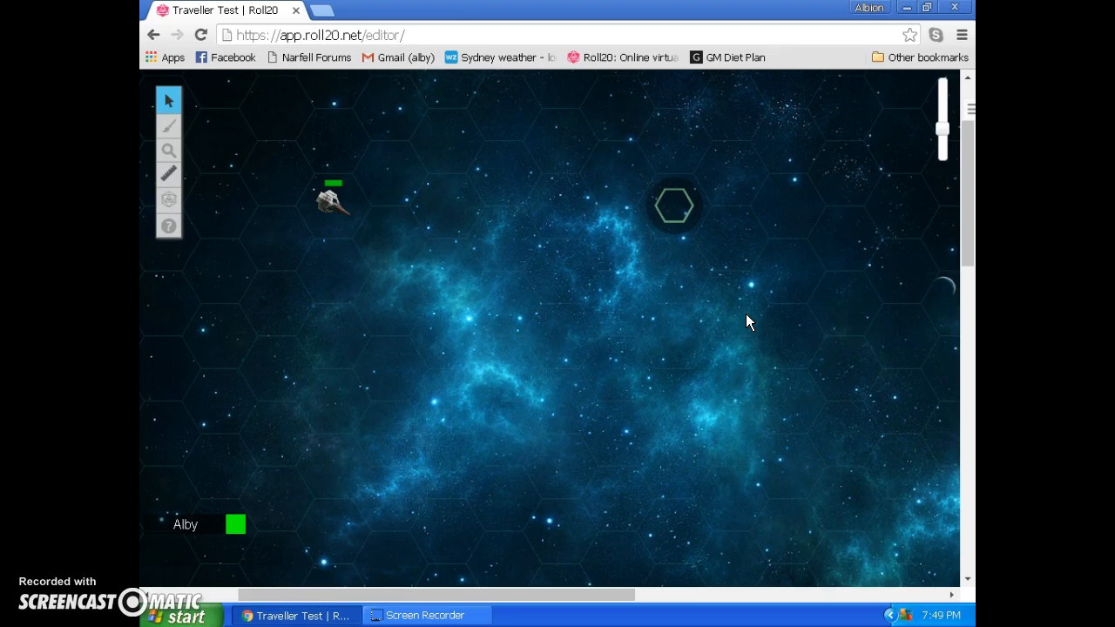
pyautogui.click(756, 314)
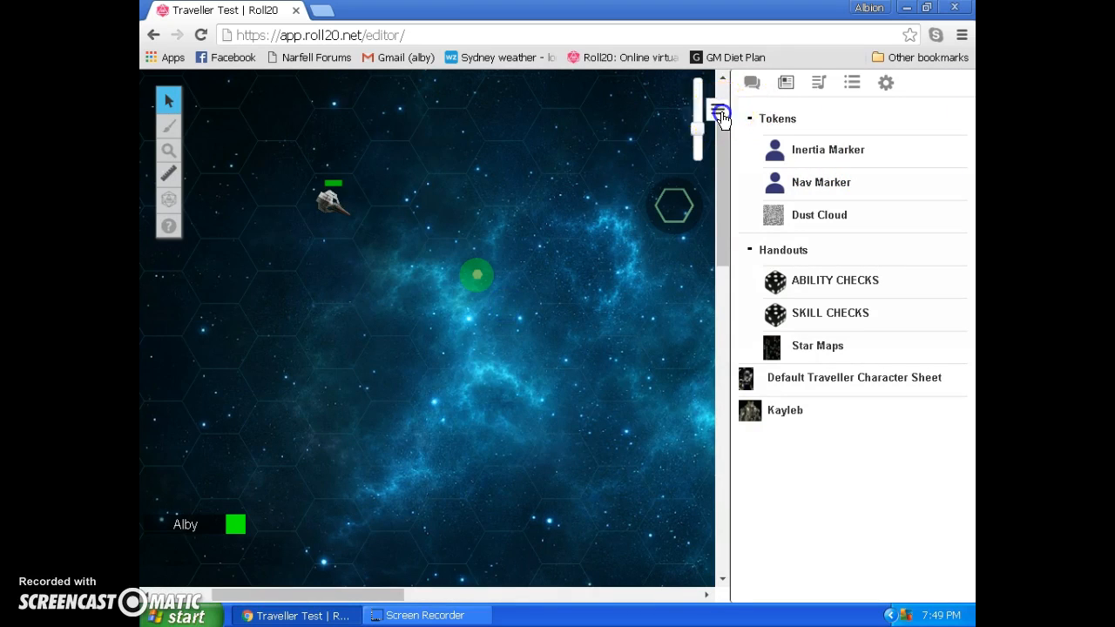
# - Drop the Inertia Marker from the Journal onto the map and settle it three hexes ahead of the ship
pyautogui.click(717, 118)
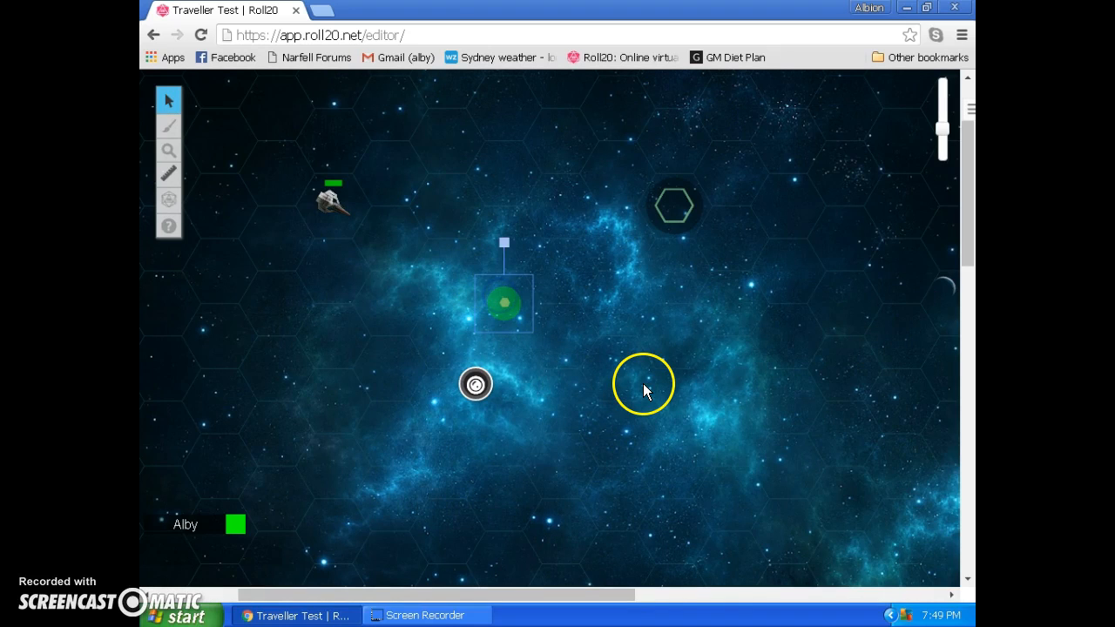
pyautogui.moveTo(503, 303); pyautogui.dragTo(627, 251)
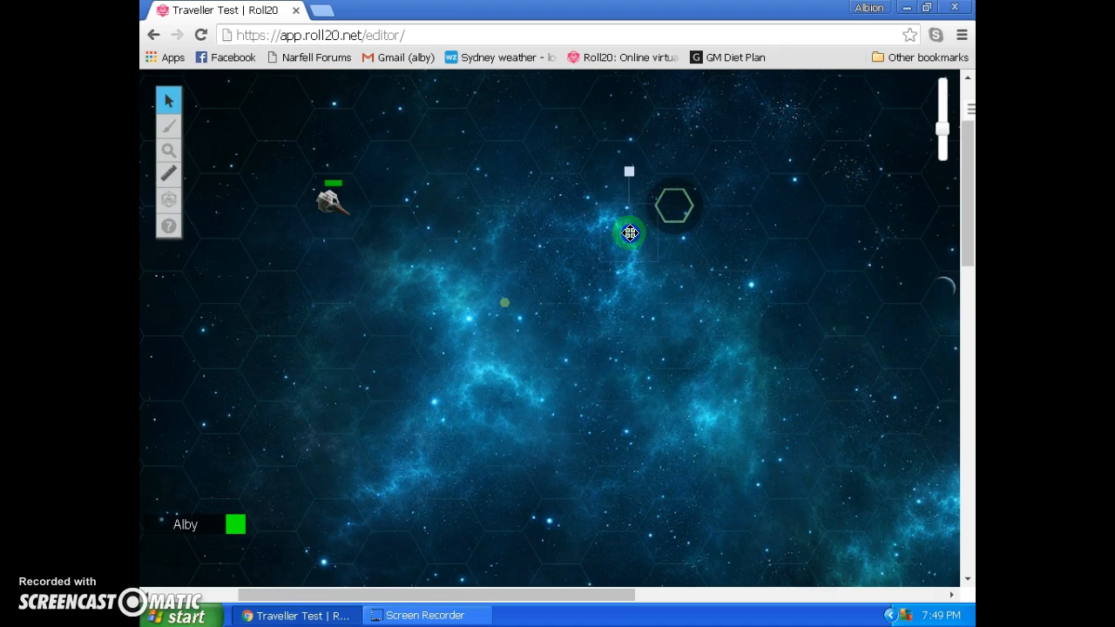
pyautogui.moveTo(629, 233); pyautogui.dragTo(617, 233)
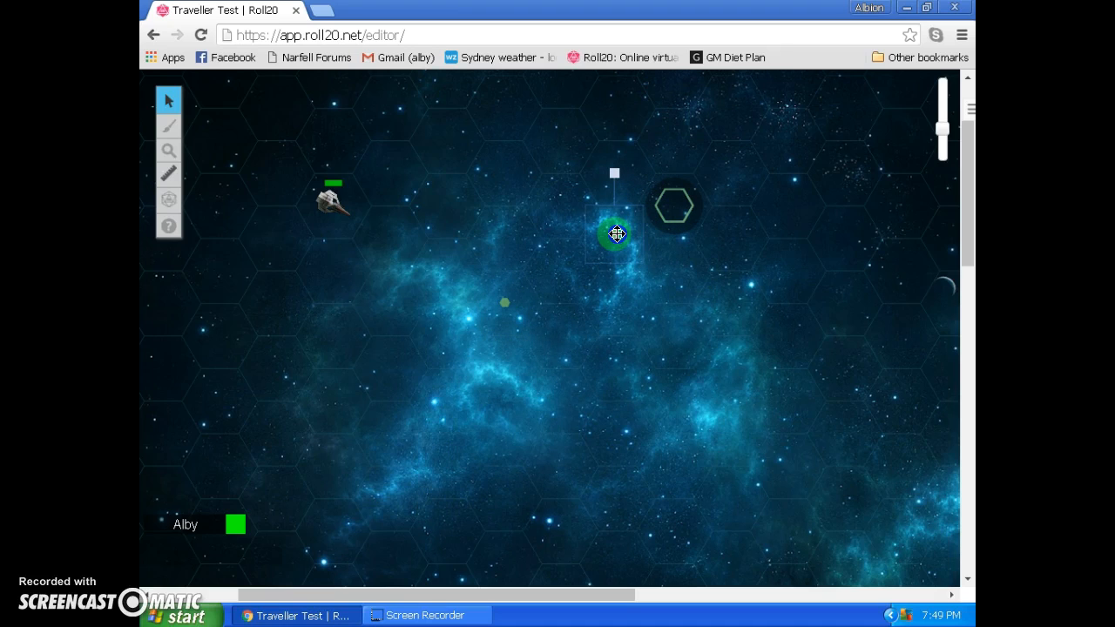
pyautogui.moveTo(617, 234); pyautogui.dragTo(557, 272)
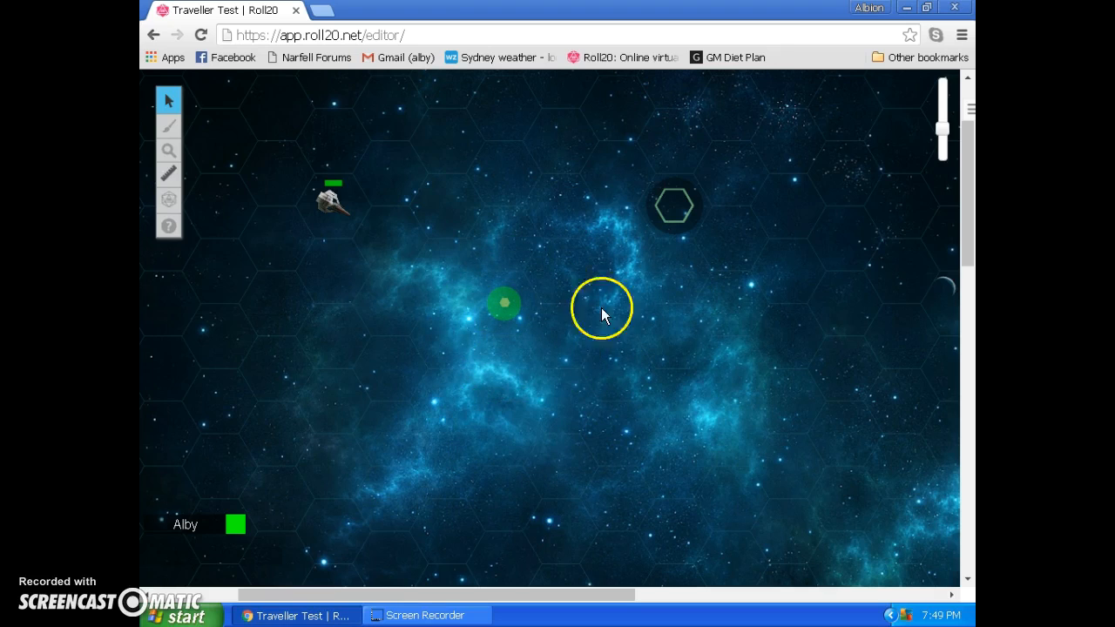
pyautogui.moveTo(602, 310); pyautogui.dragTo(565, 286)
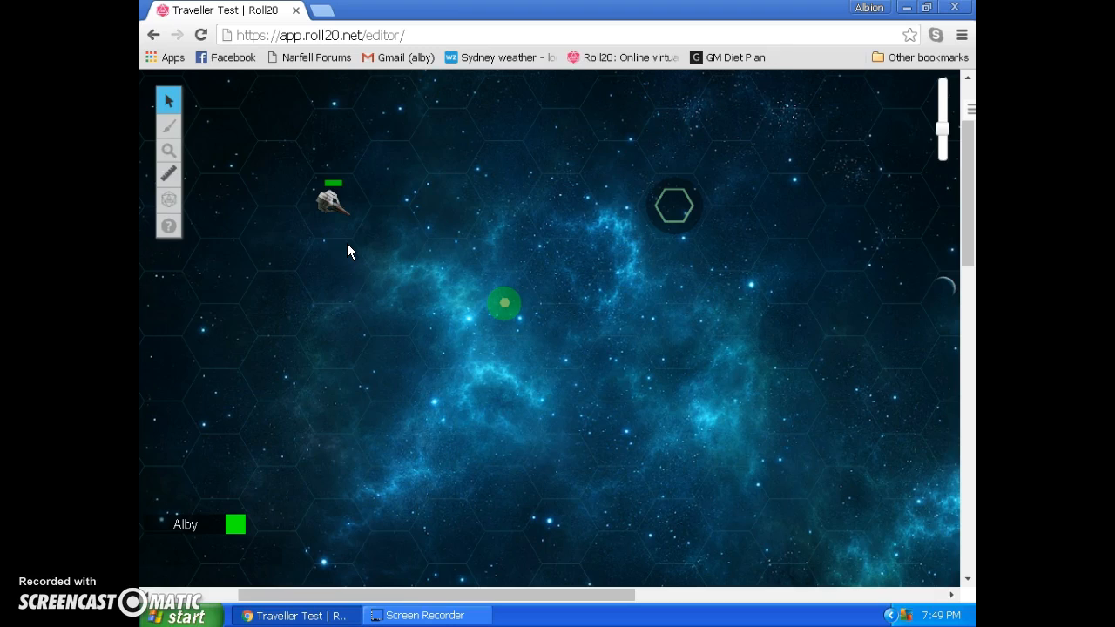
pyautogui.click(634, 259)
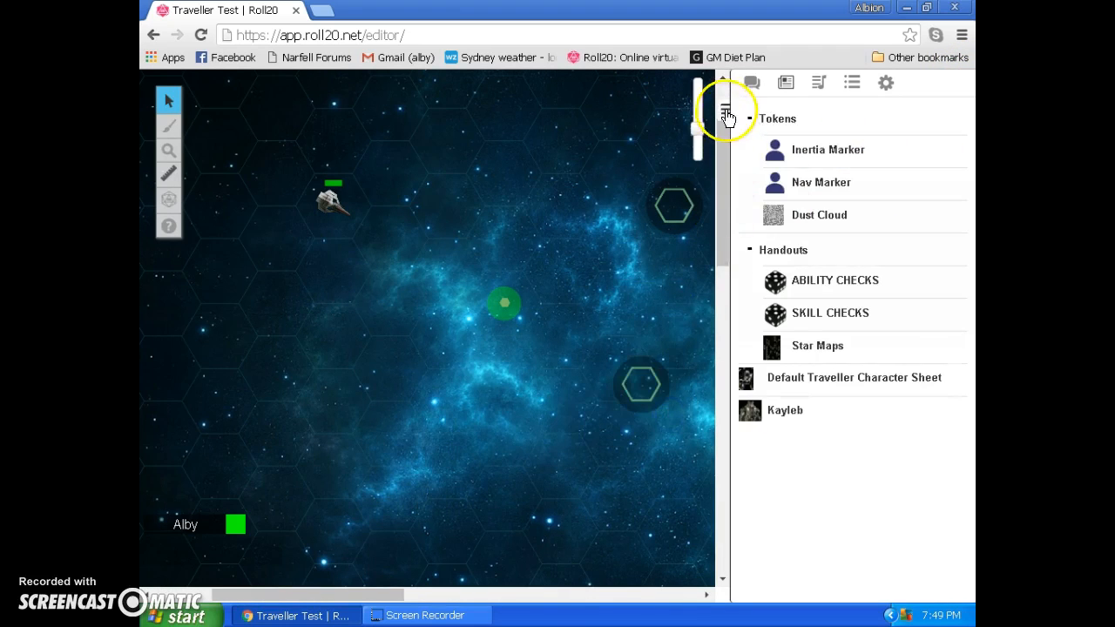
# - Close the Journal sidebar and finish placing the second Nav Marker in the lower-right hex
pyautogui.click(728, 108)
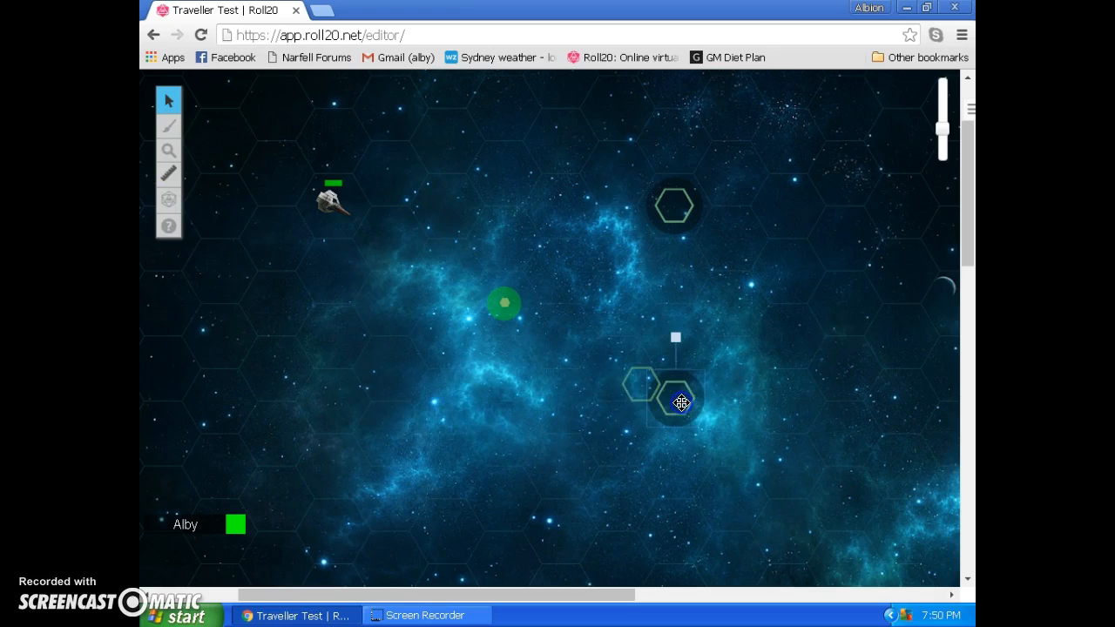
pyautogui.click(679, 401)
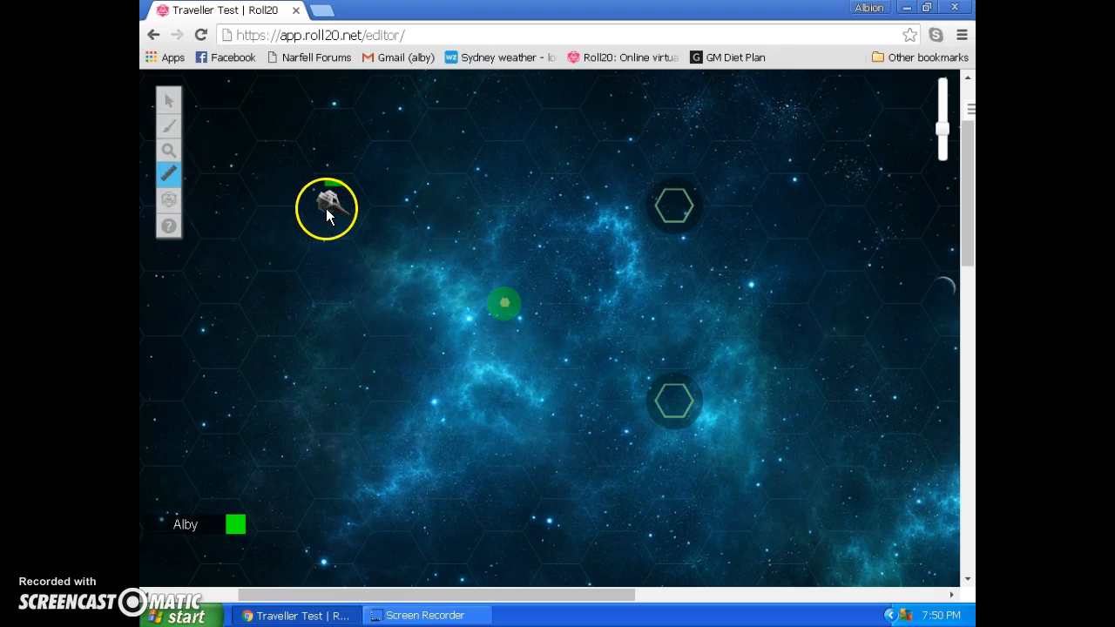
pyautogui.moveTo(328, 209); pyautogui.dragTo(383, 240)
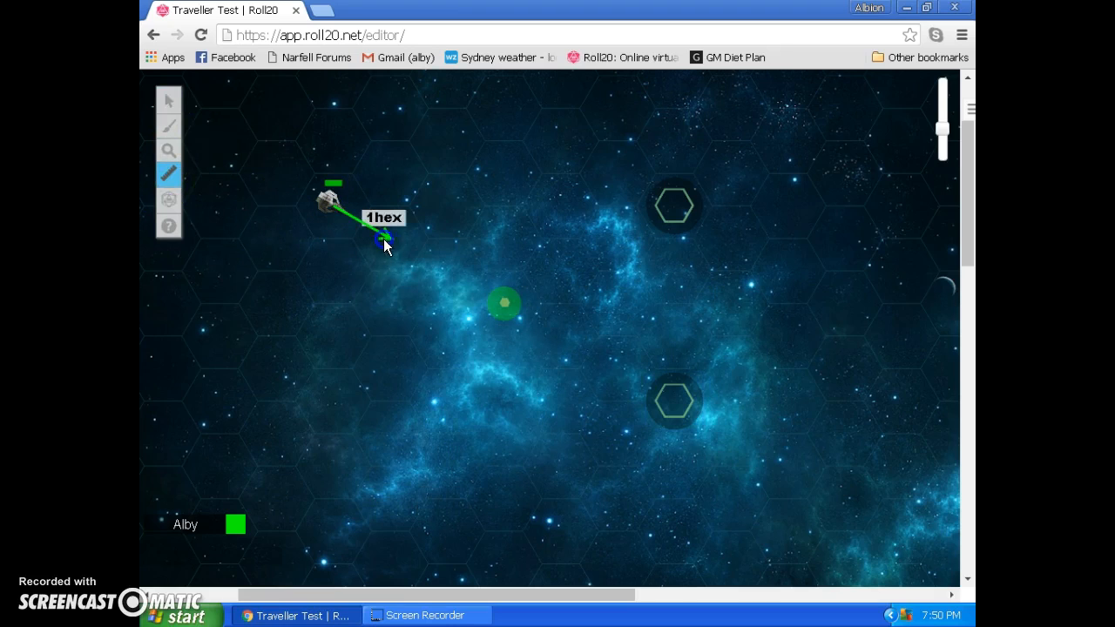
pyautogui.moveTo(383, 235); pyautogui.dragTo(503, 312)
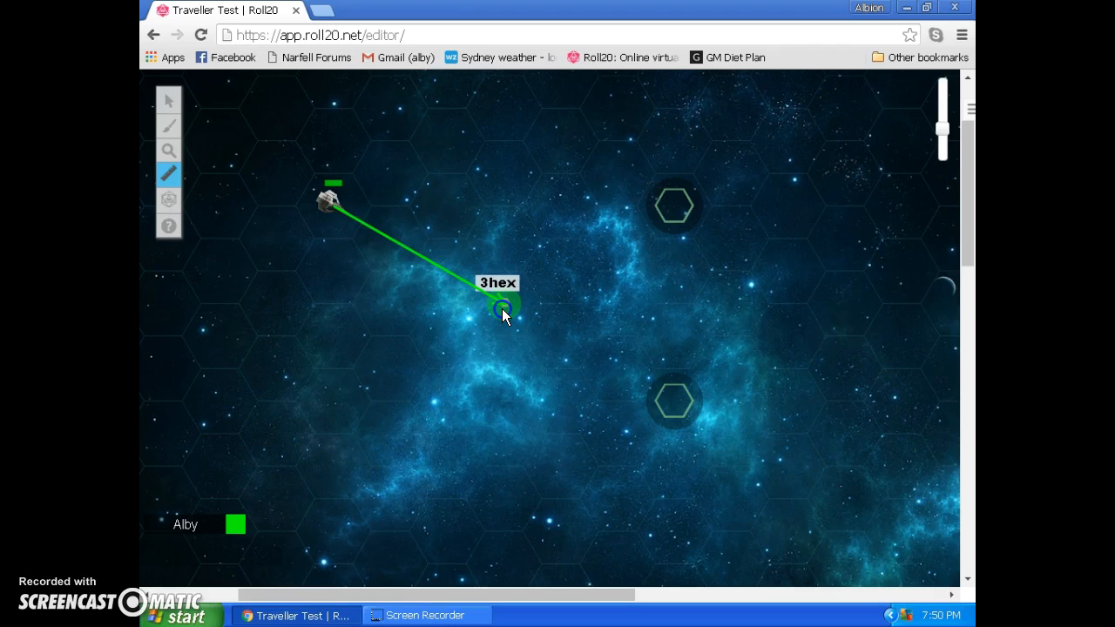
pyautogui.moveTo(504, 311); pyautogui.dragTo(601, 364)
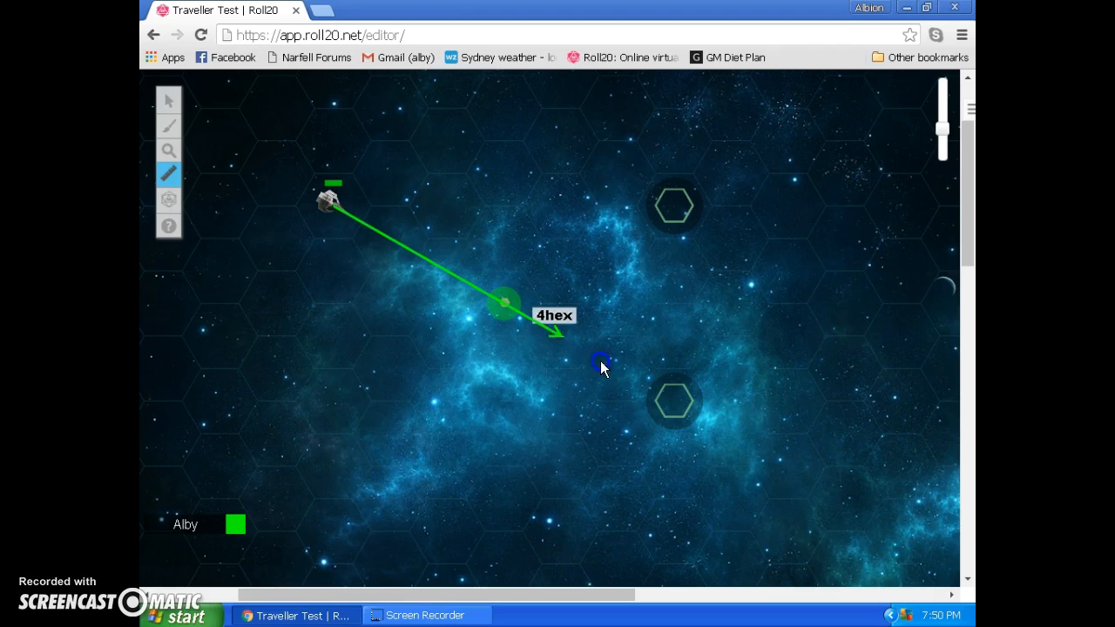
pyautogui.moveTo(601, 360); pyautogui.dragTo(671, 408)
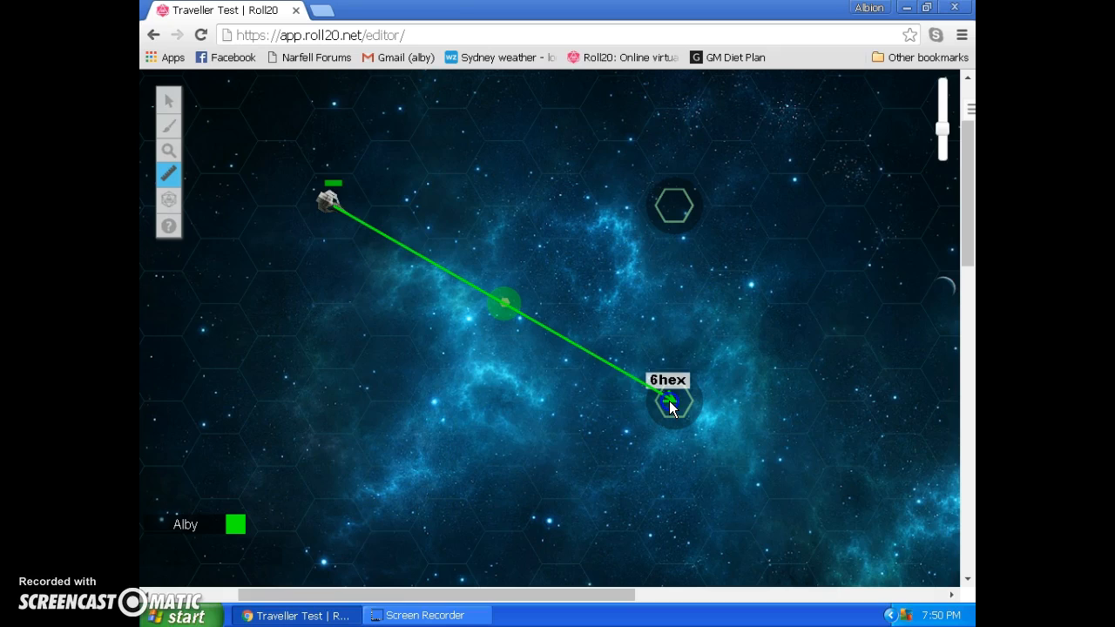
pyautogui.moveTo(671, 404); pyautogui.dragTo(522, 331)
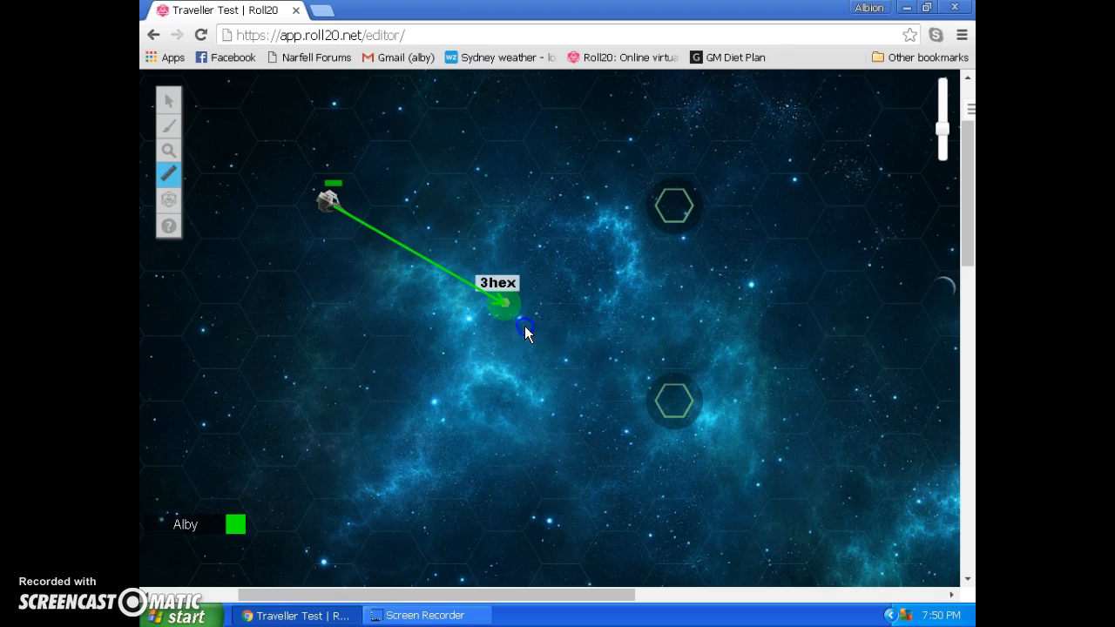
pyautogui.moveTo(522, 331); pyautogui.dragTo(676, 410)
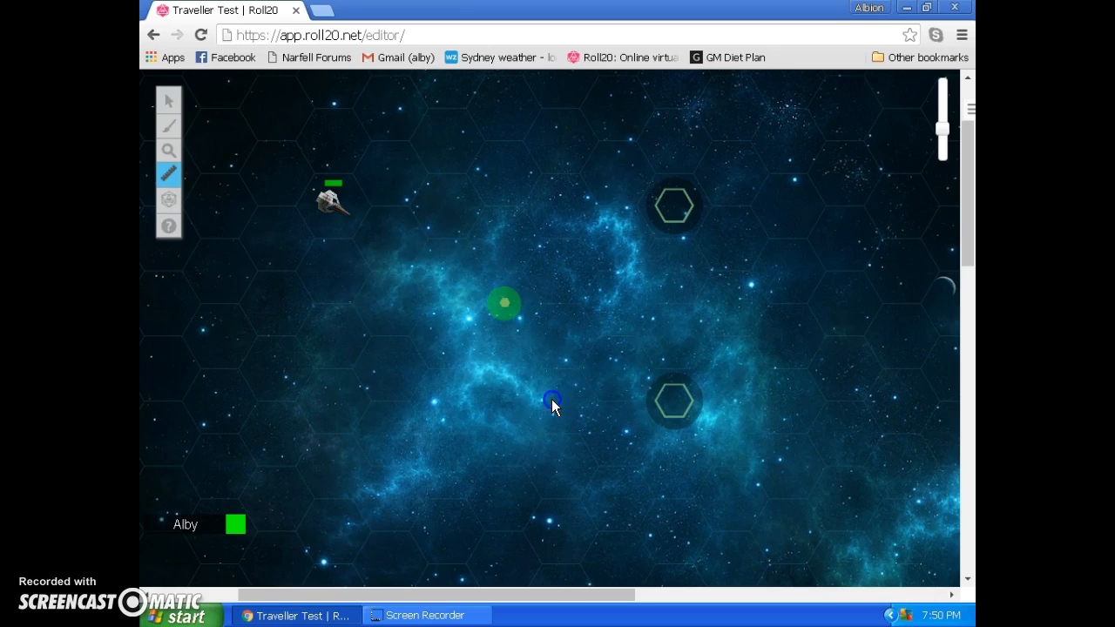
# - Switch to the Select tool so the ship token can be dragged onto the inertia marker hex
pyautogui.click(167, 101)
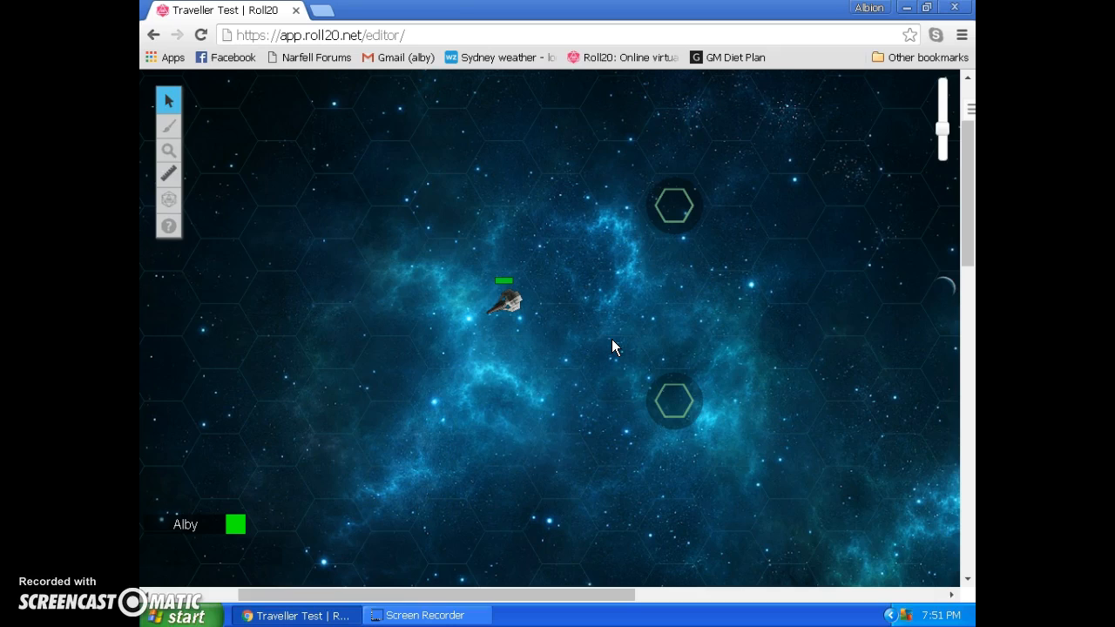
# - Select the old upper Nav Marker token, delete it and ping the map
pyautogui.click(672, 206)
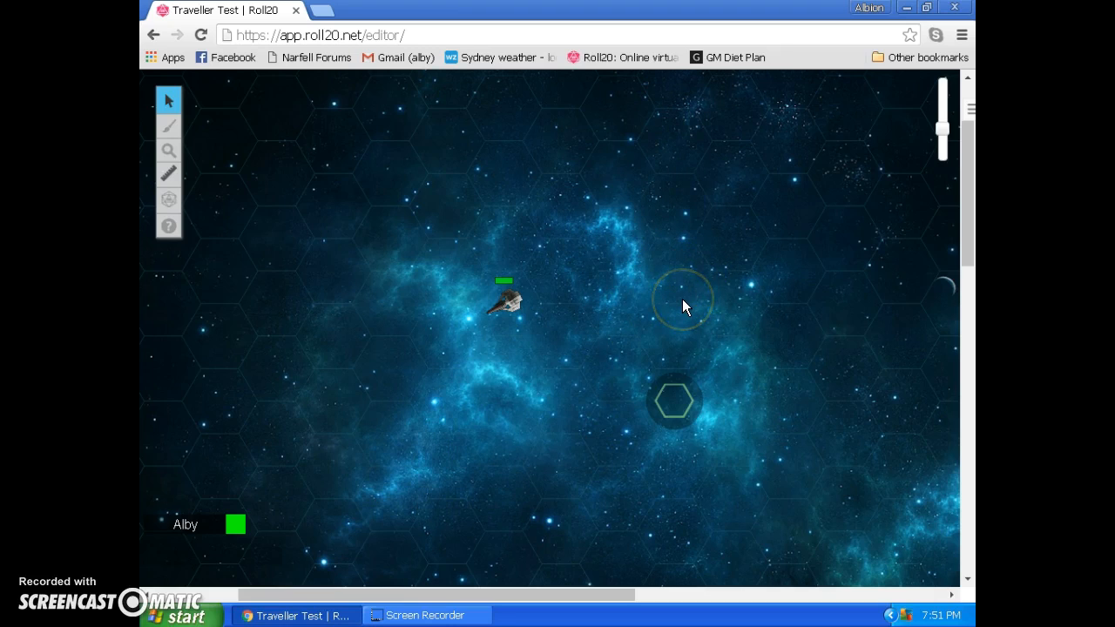
pyautogui.moveTo(595, 481)
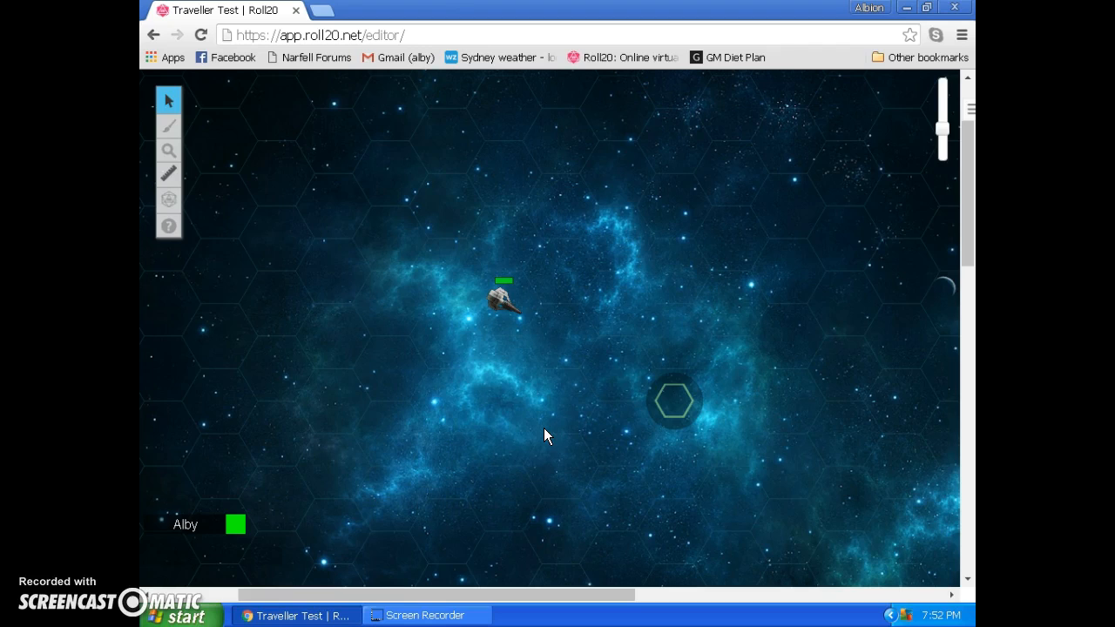
pyautogui.click(486, 402)
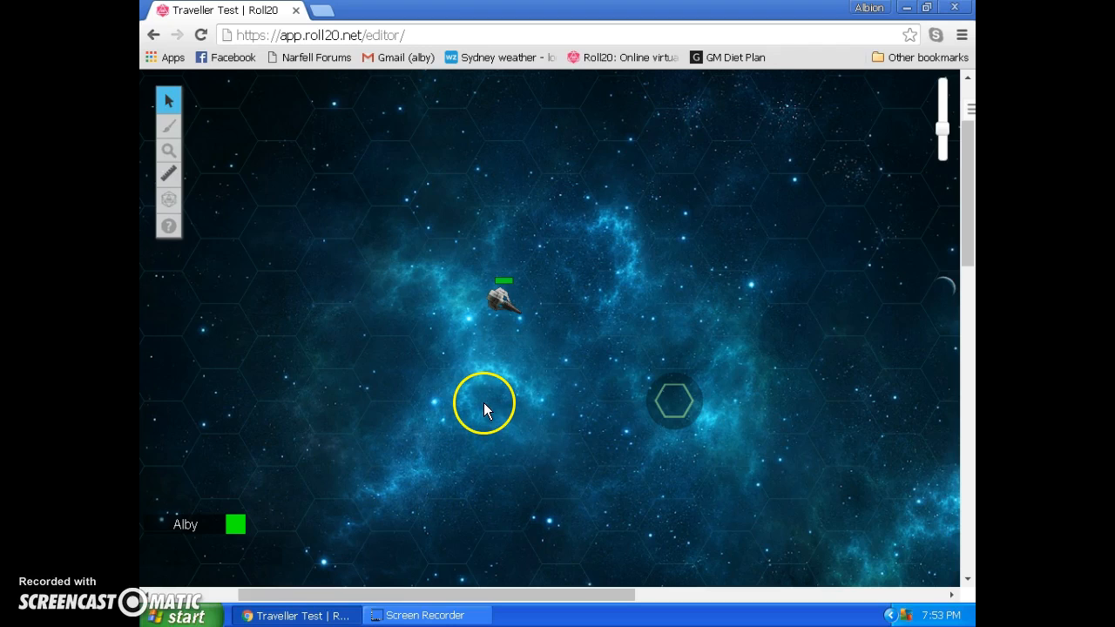